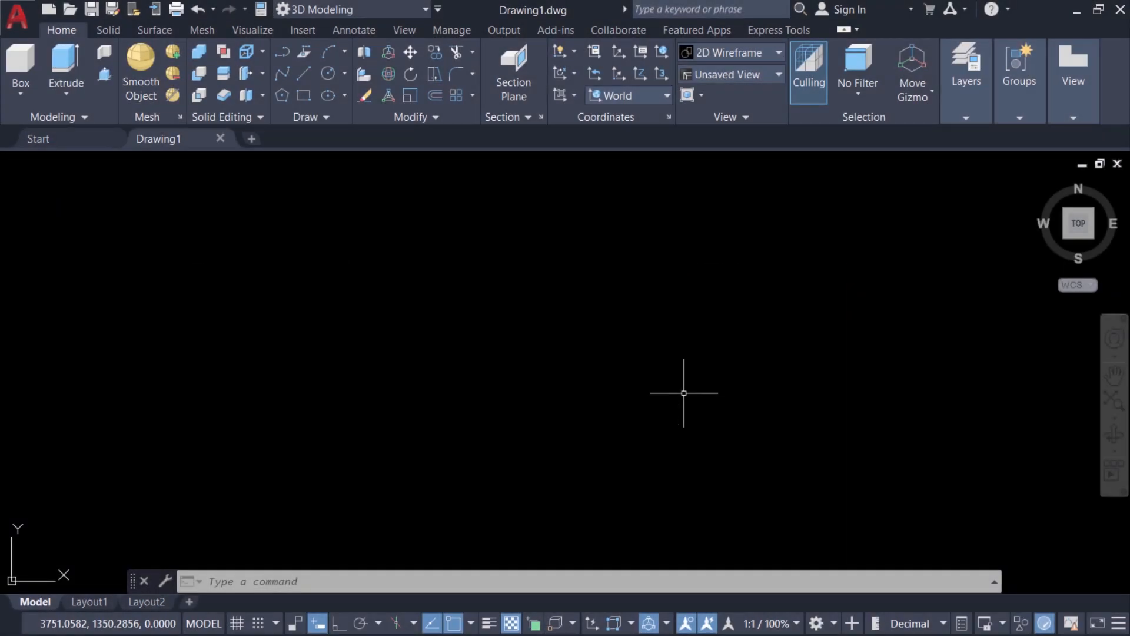
mouse_move(711, 370)
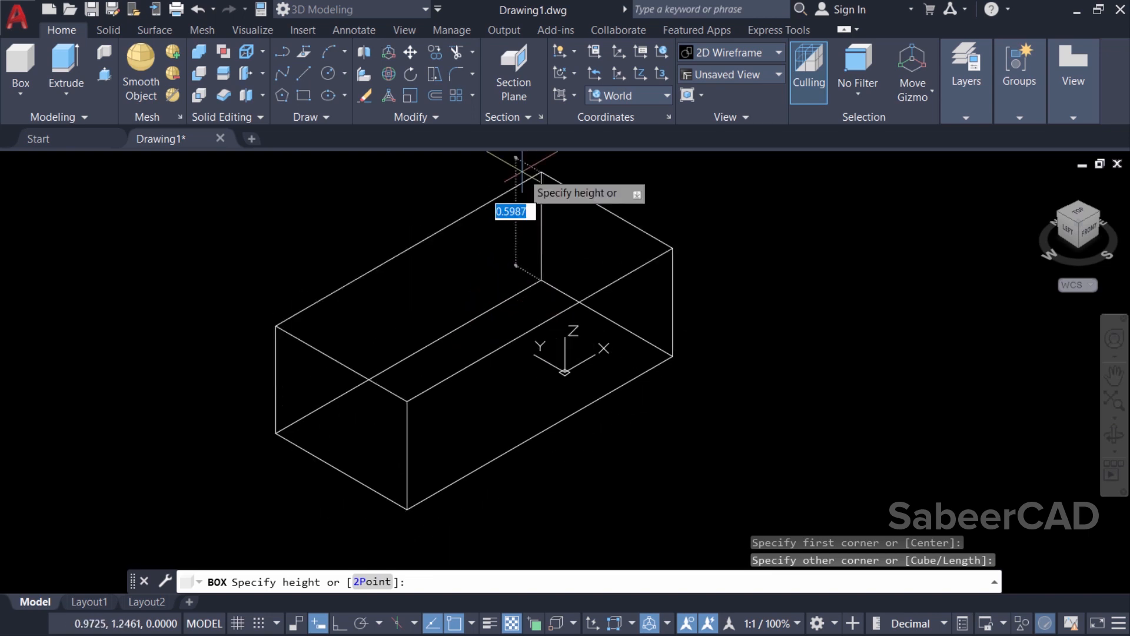
Finish the rectangular 3D solid box with its height set and clear the selection.
key(Escape)
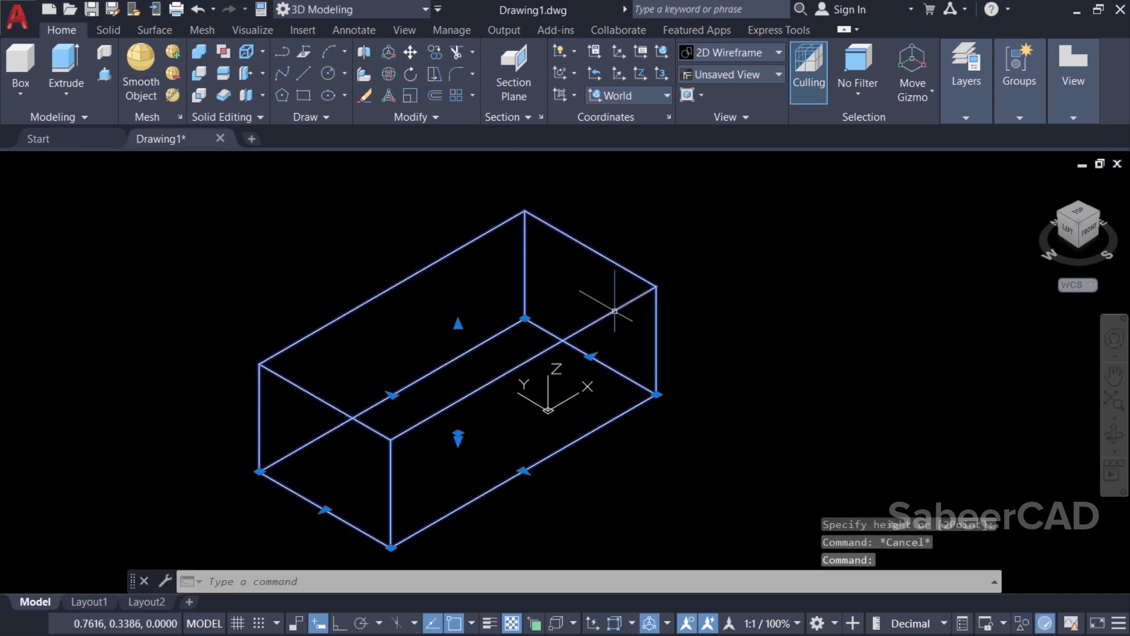
mouse_move(681, 290)
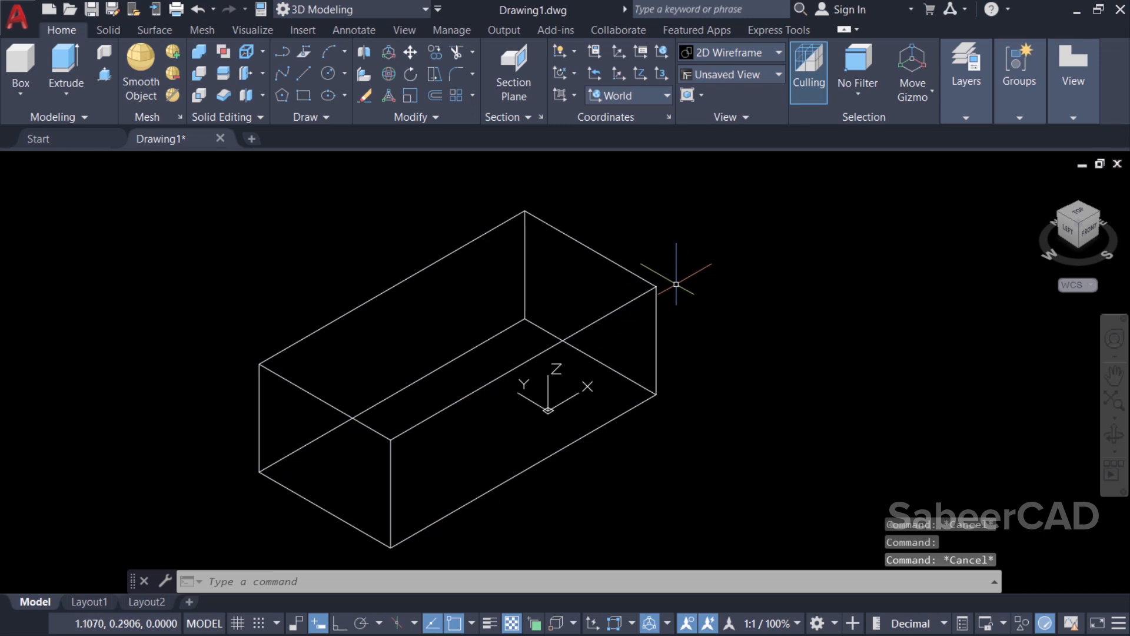
mouse_move(121, 184)
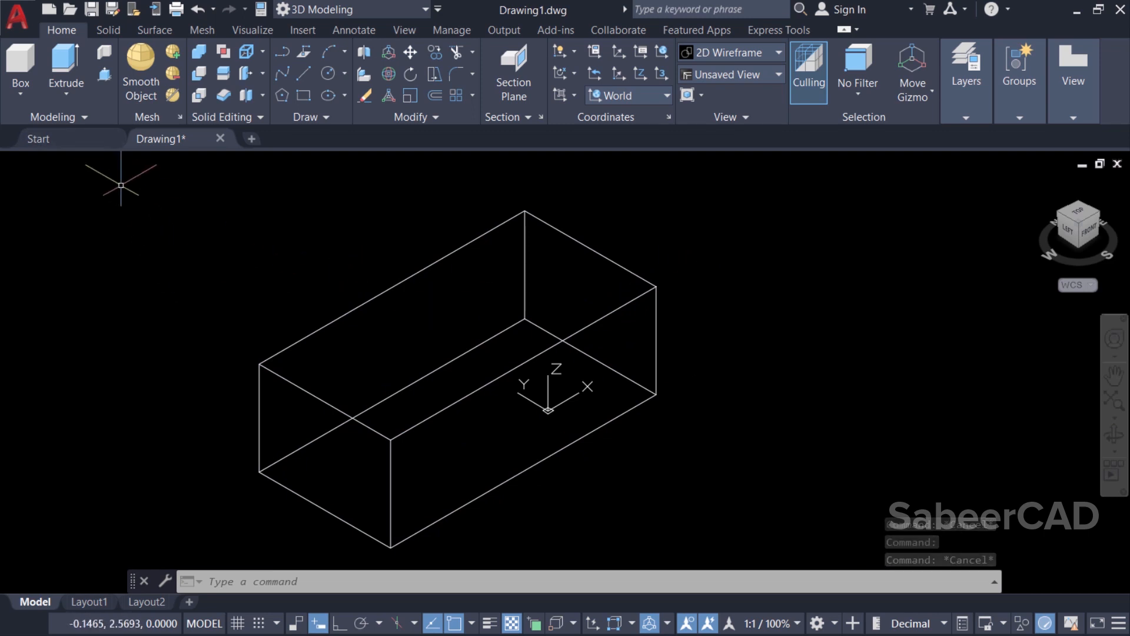
Set the viewport visual style to Shaded with edges and dismiss the performance notice.
click(118, 161)
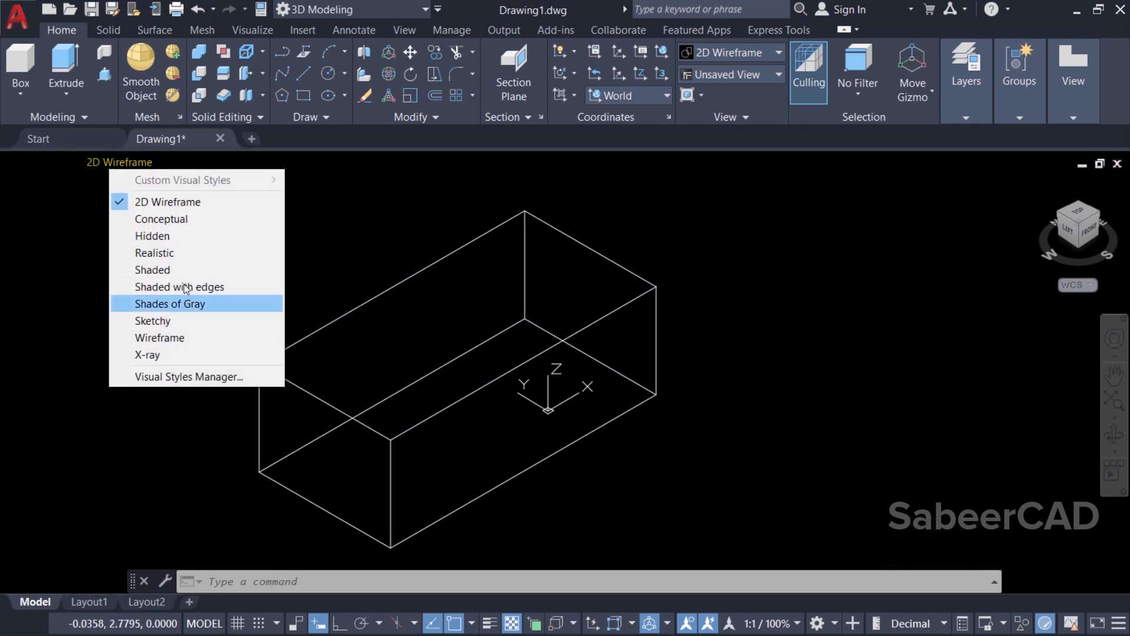
click(180, 287)
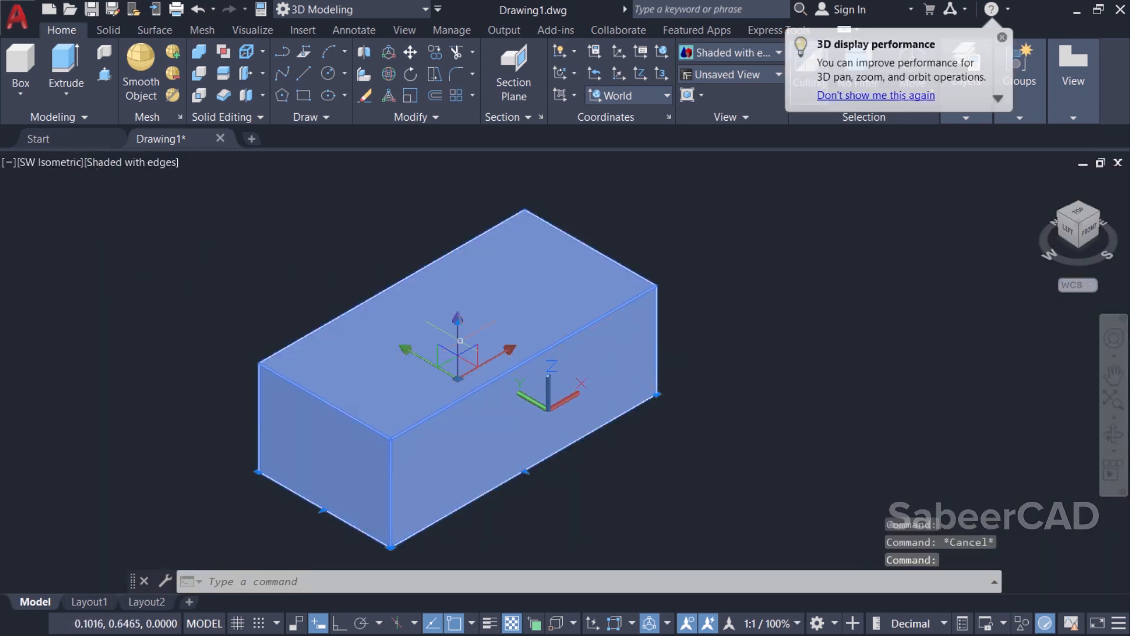
click(1001, 38)
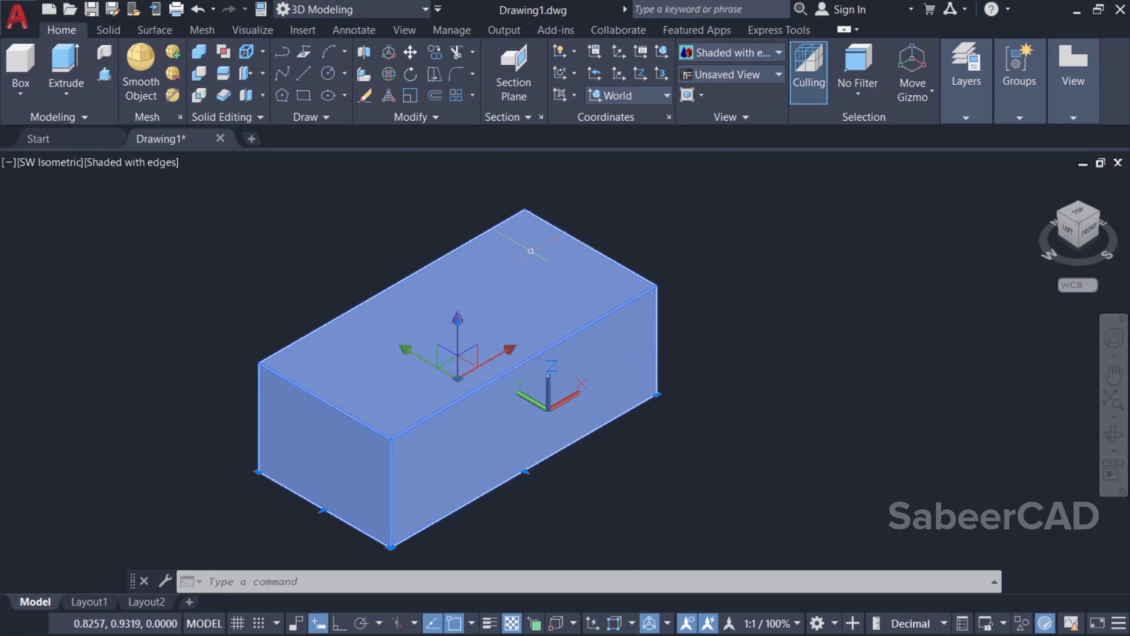
mouse_move(718, 230)
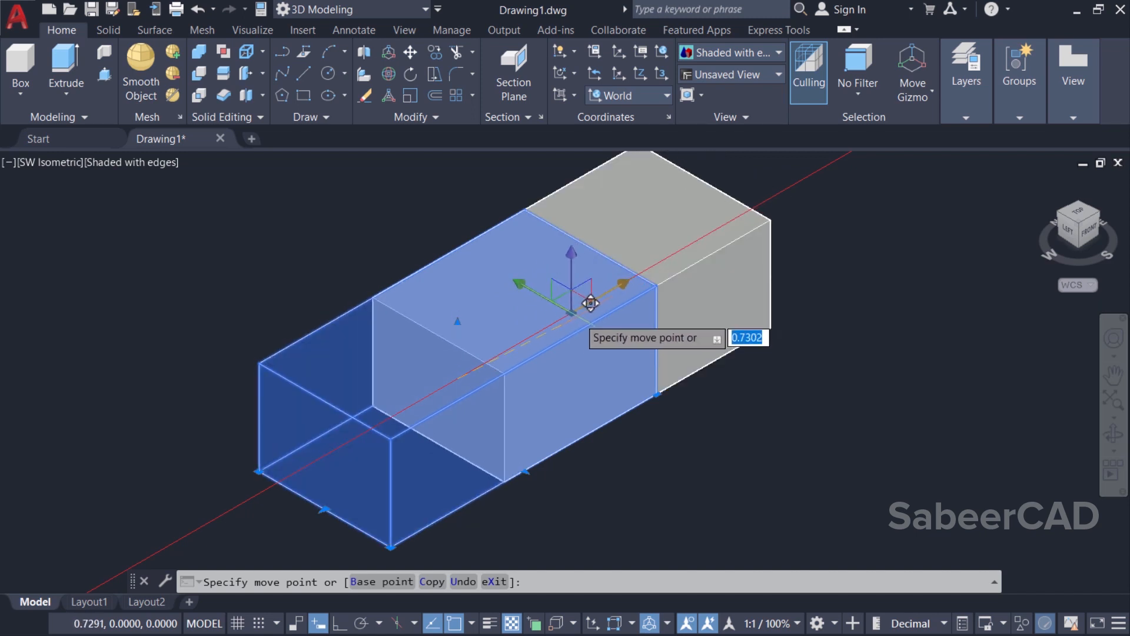
mouse_move(522, 360)
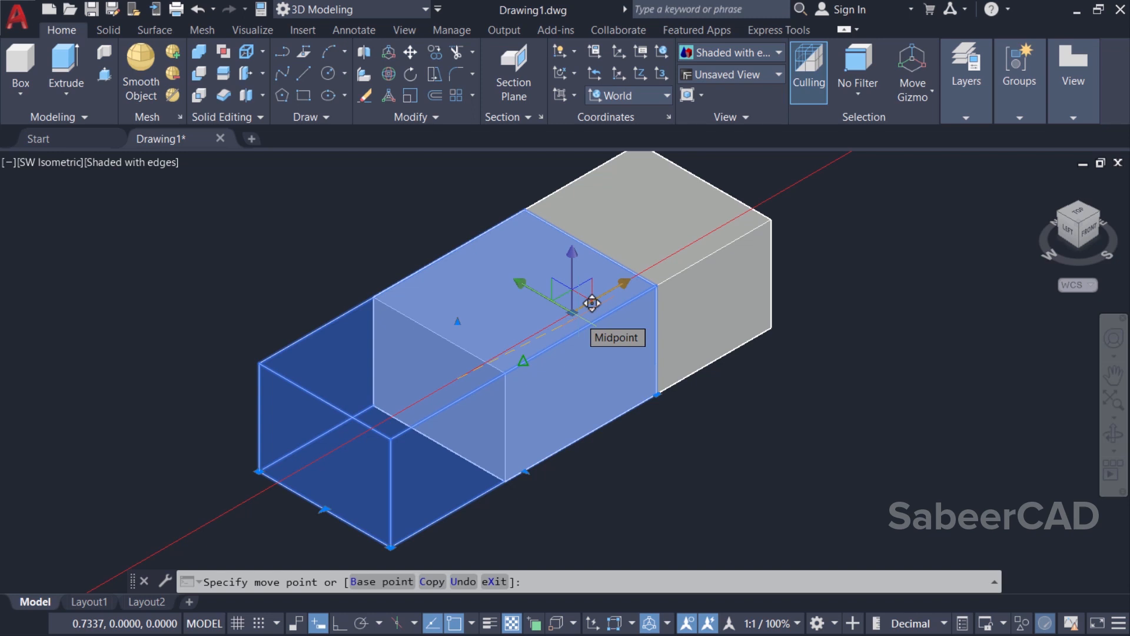
Move the shaded box along a Move gizmo axis, entering 0 at the distance prompt.
text(0)
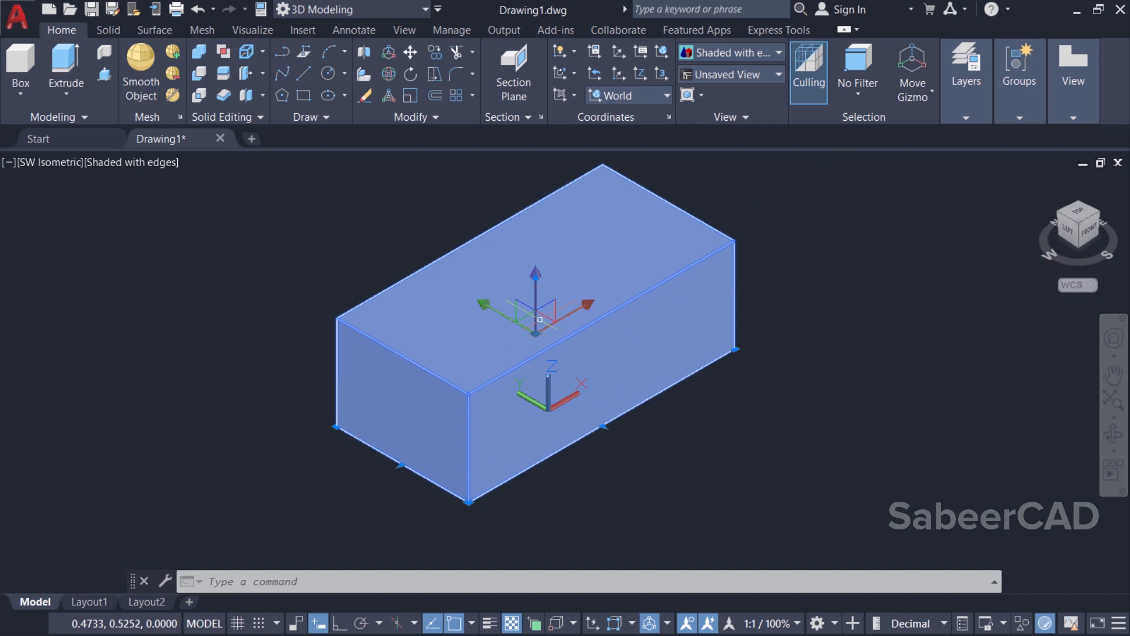
Switch the box's gizmo to Rotate mode from its right-click menu.
right_click(540, 319)
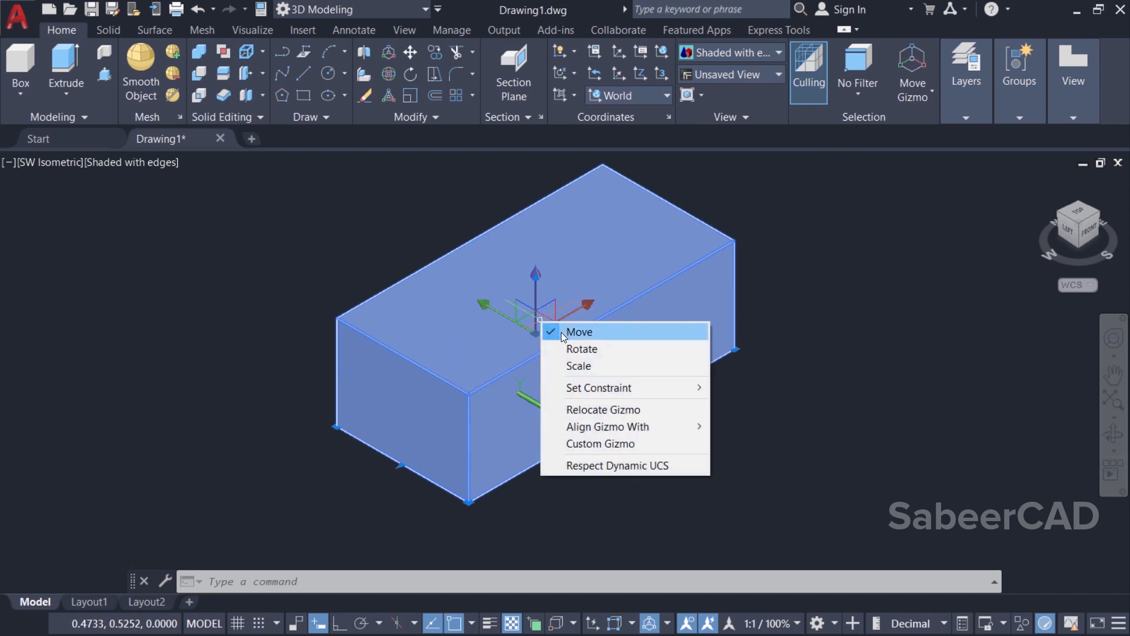
click(581, 349)
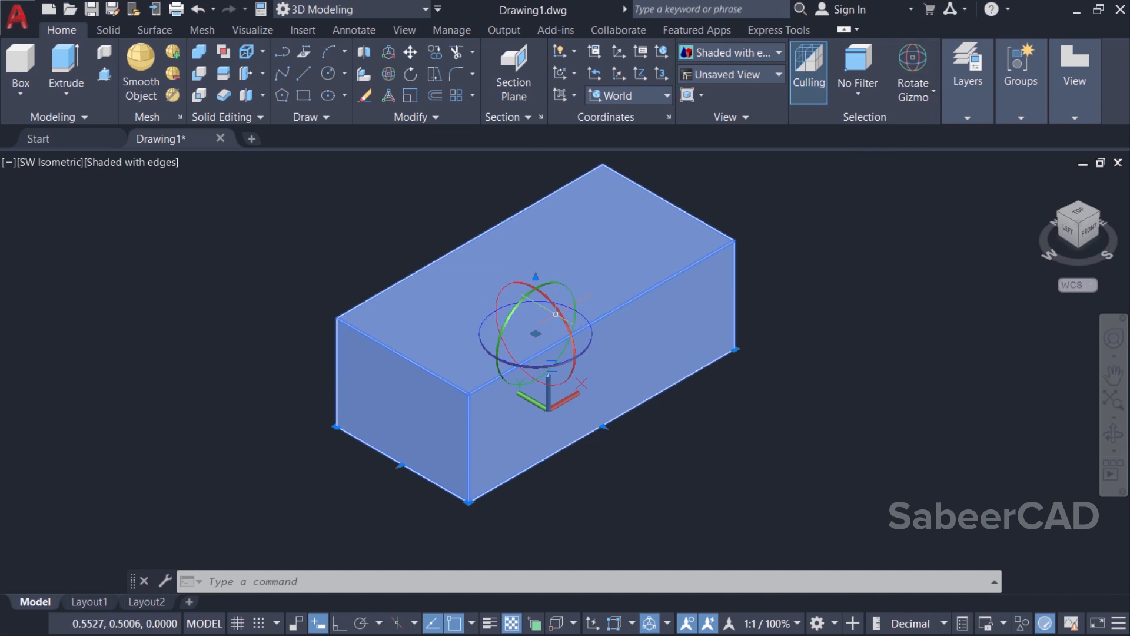
mouse_move(731, 379)
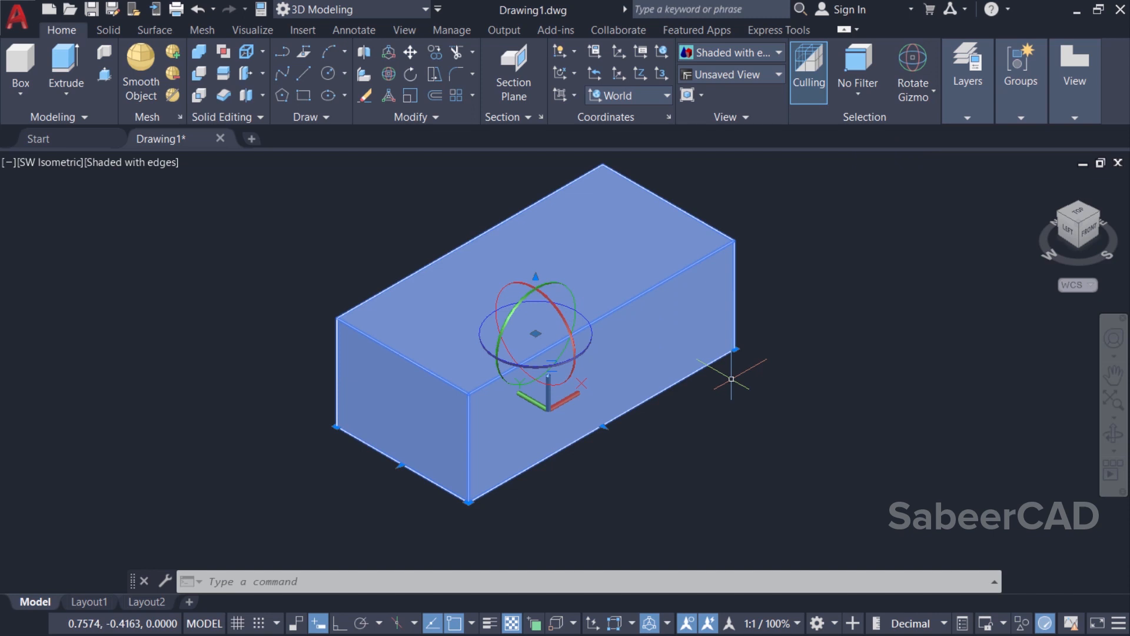
mouse_move(613, 352)
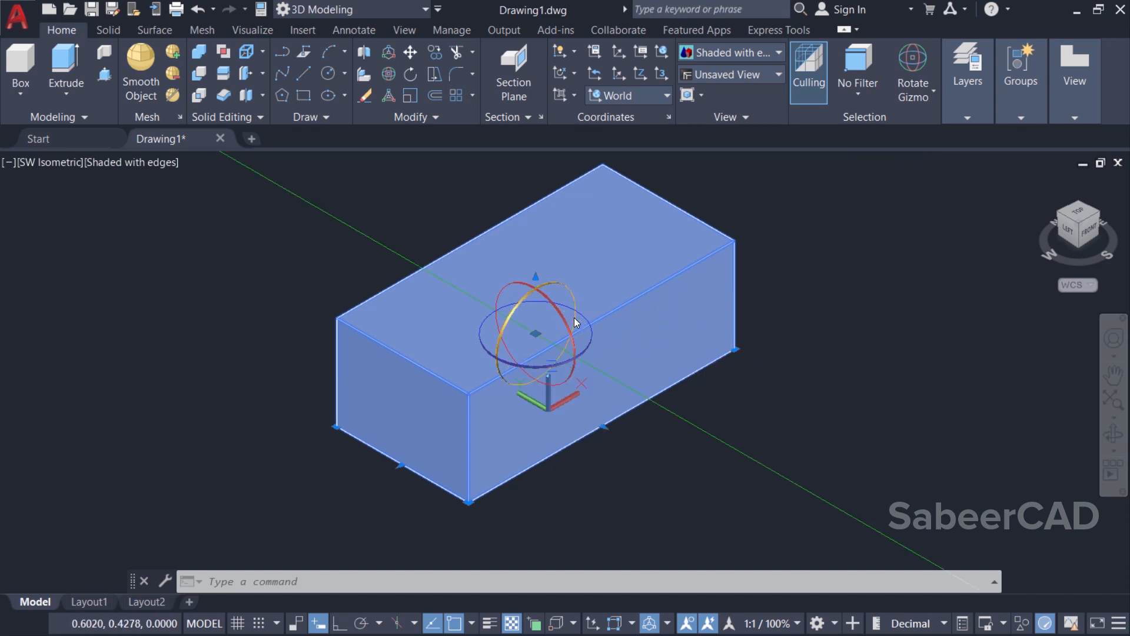
mouse_move(558, 313)
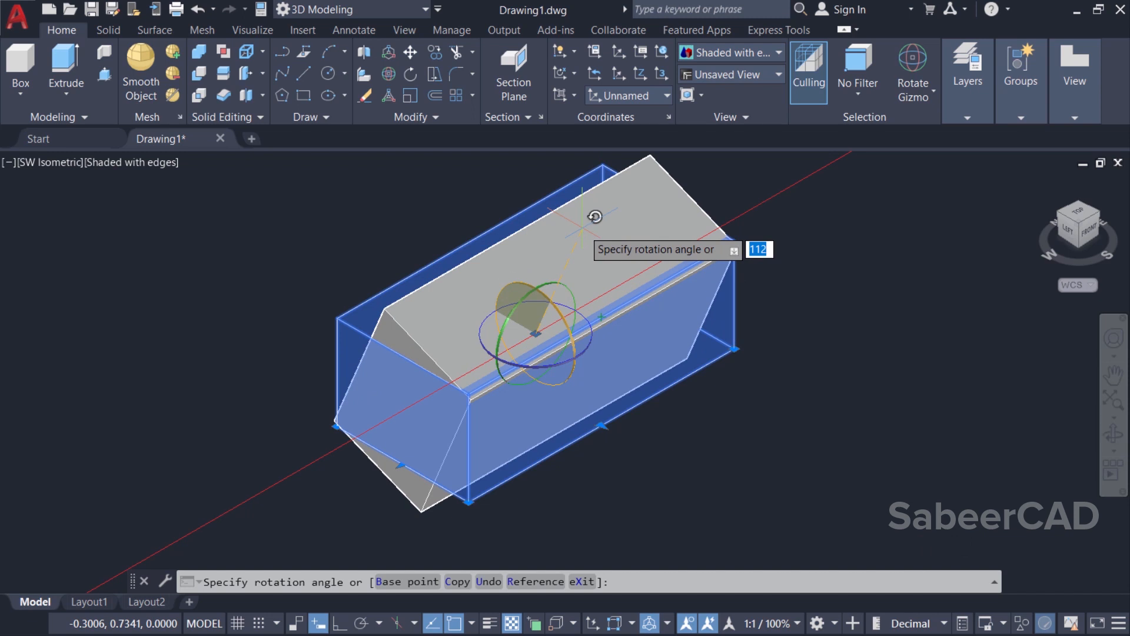
Preview a 45-degree rotation of the box on a Rotate gizmo ring and finish.
text(45)
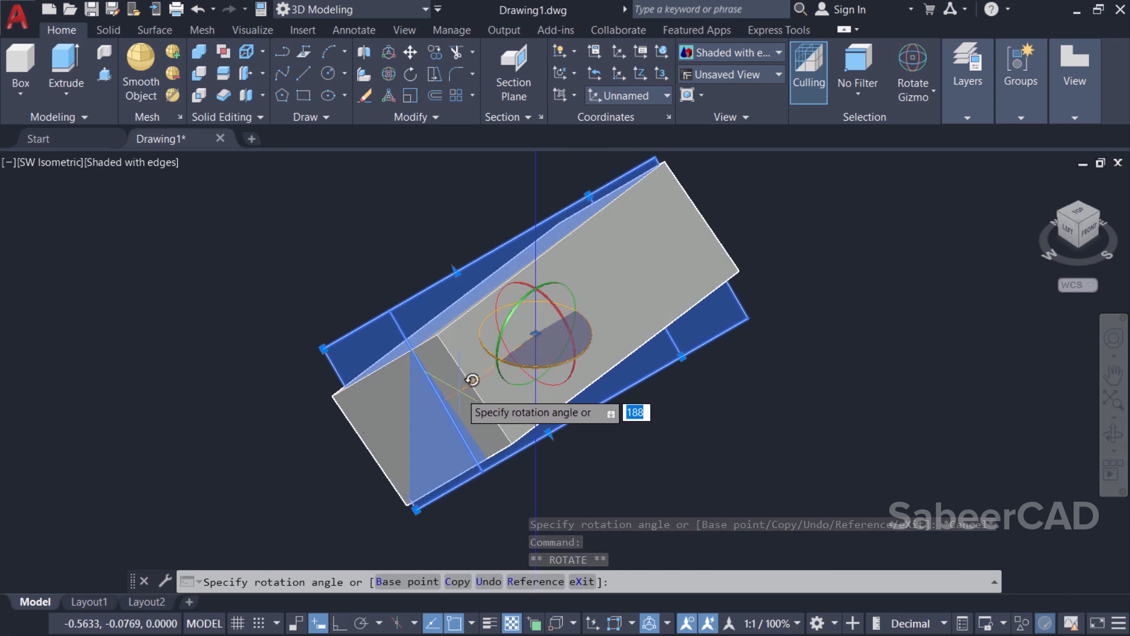
click(199, 9)
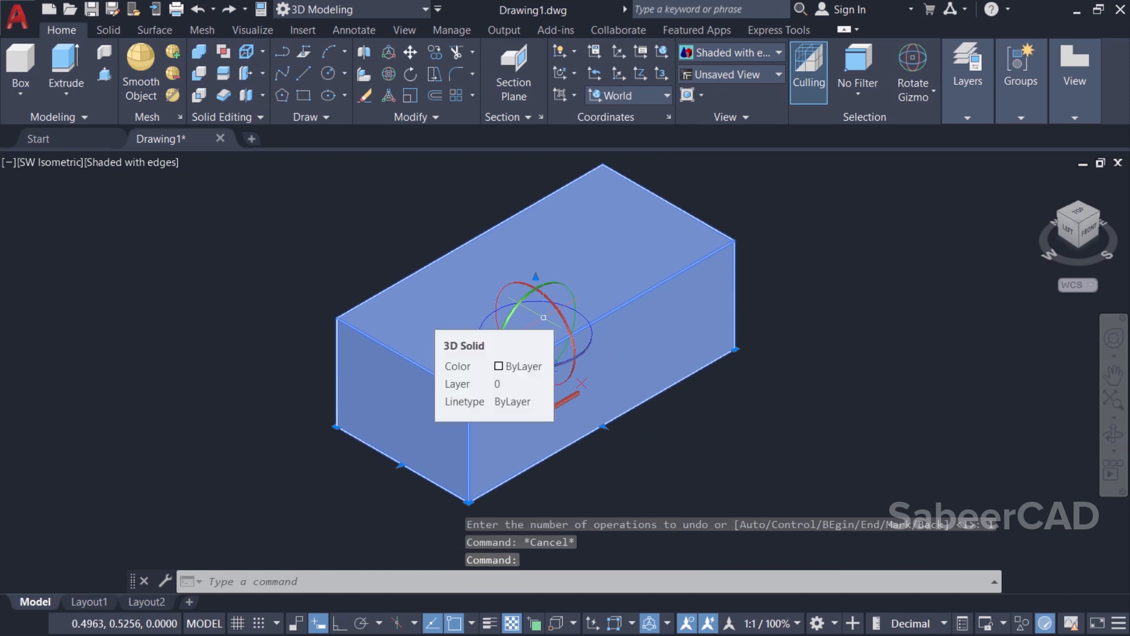
Show the Mesh ribbon tools while the box keeps its Rotate gizmo.
click(201, 30)
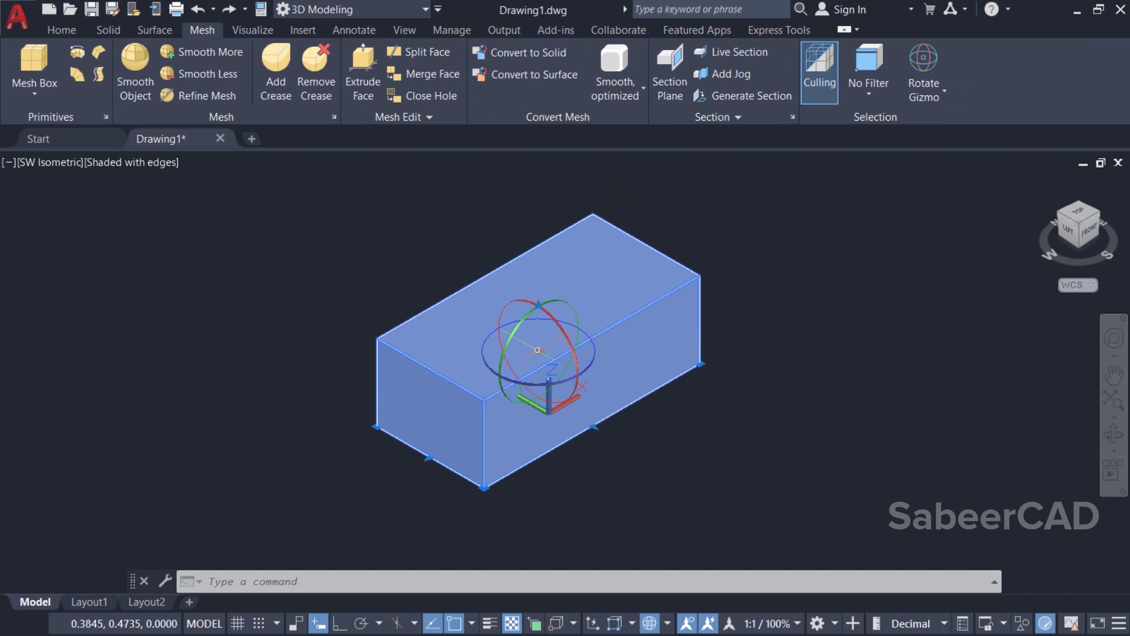
mouse_move(534, 342)
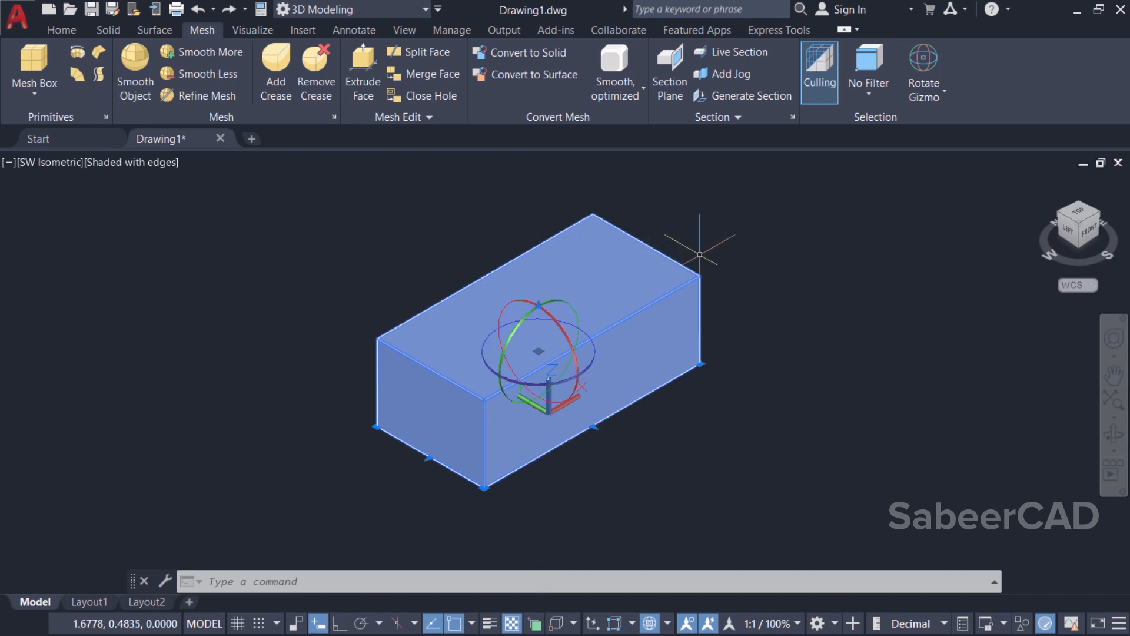
Relocate the rotation gizmo onto a top corner of the box to rotate about it.
right_click(540, 351)
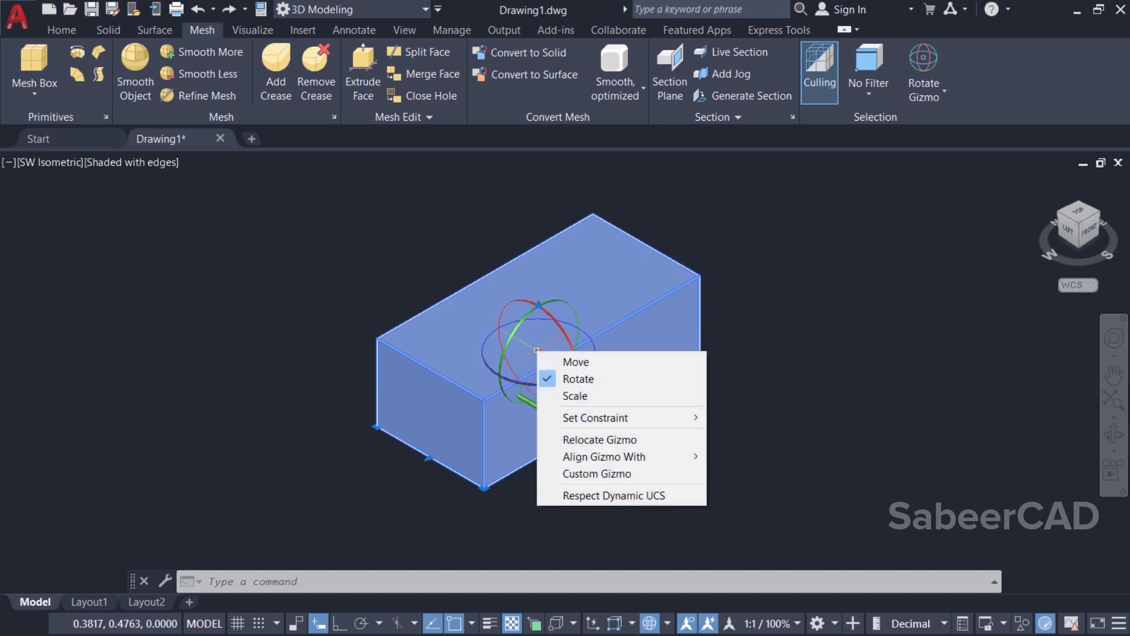
mouse_move(614, 439)
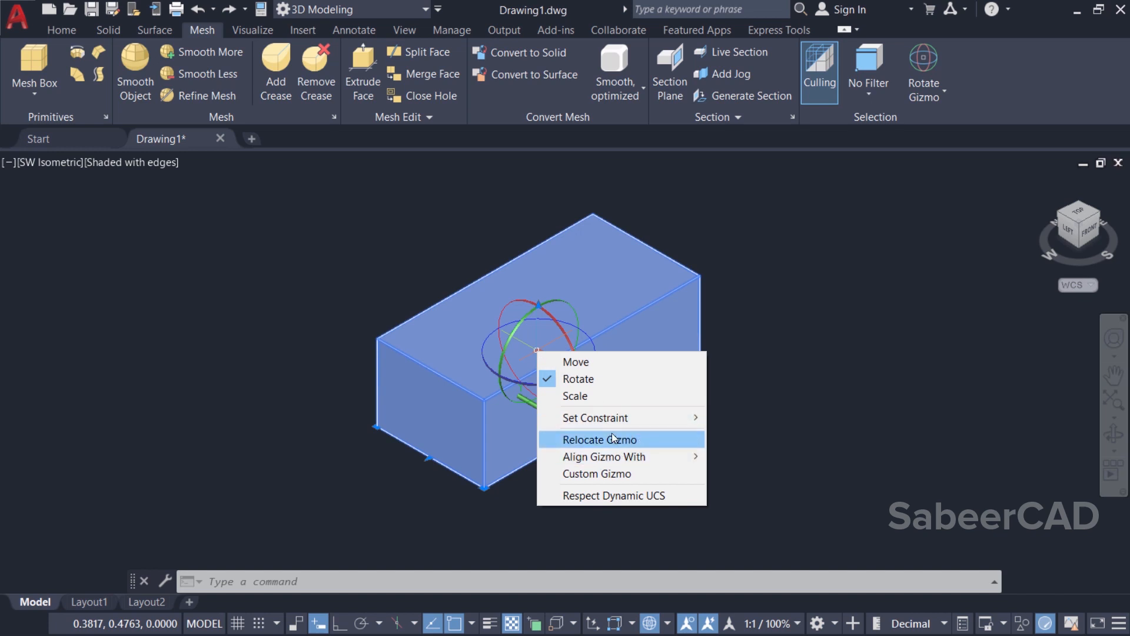
click(598, 439)
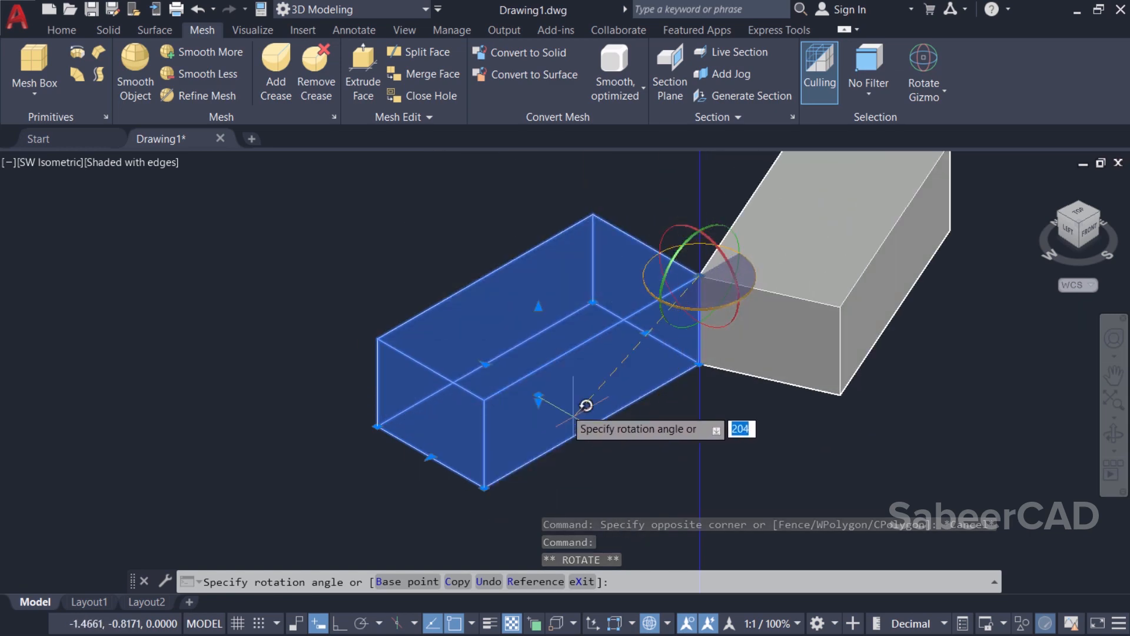
mouse_move(753, 386)
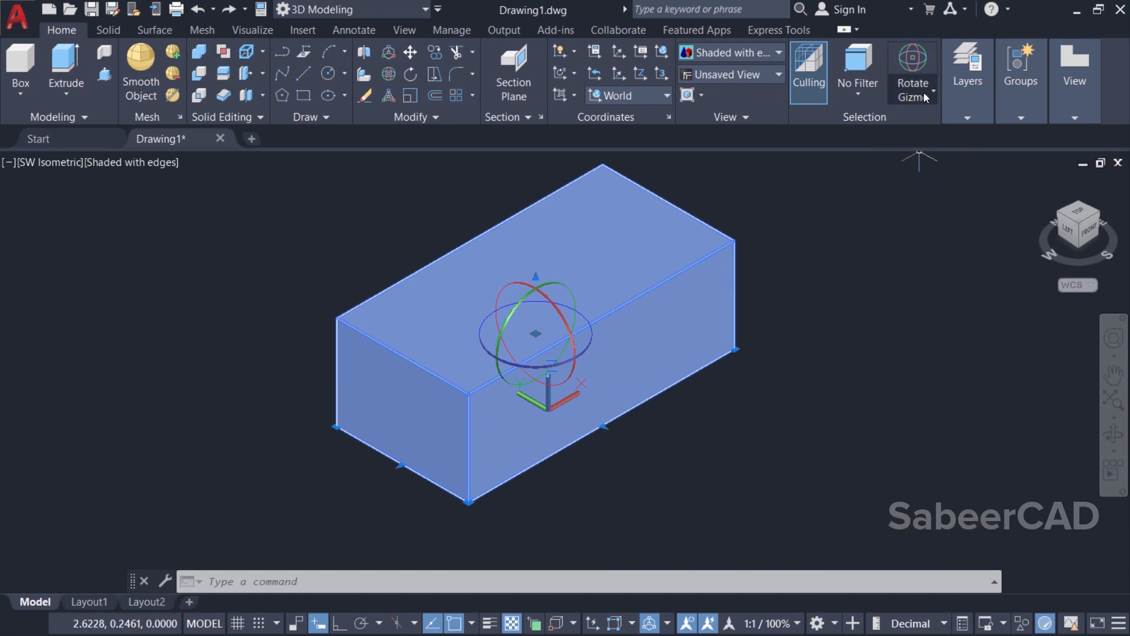
Change the box's gizmo to the Scale Gizmo from the Selection panel dropdown.
click(934, 92)
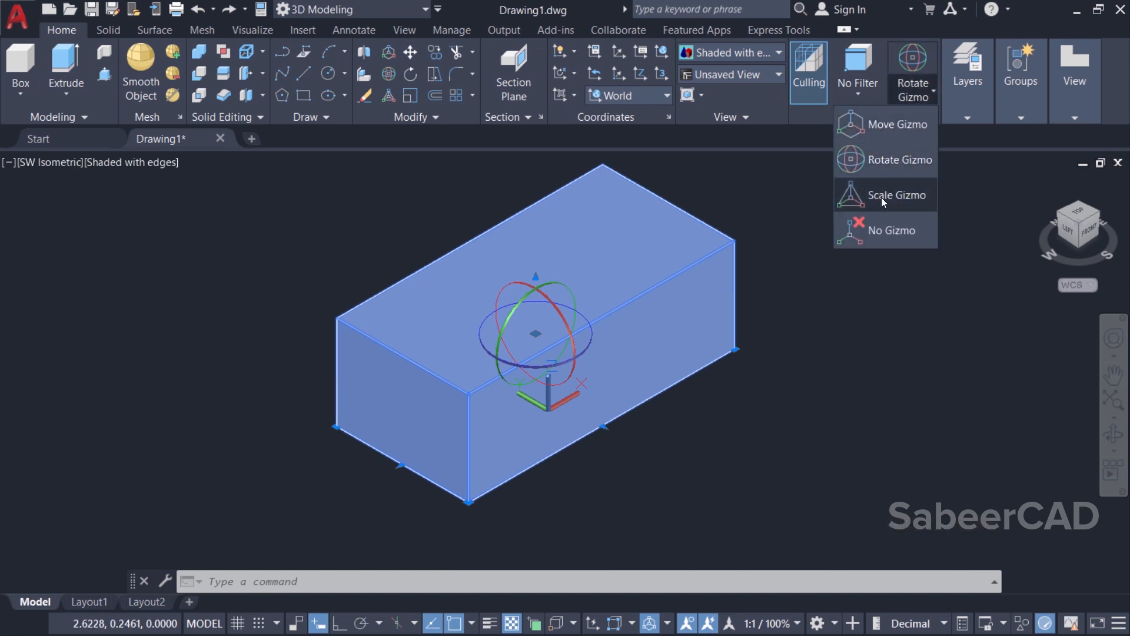
click(896, 194)
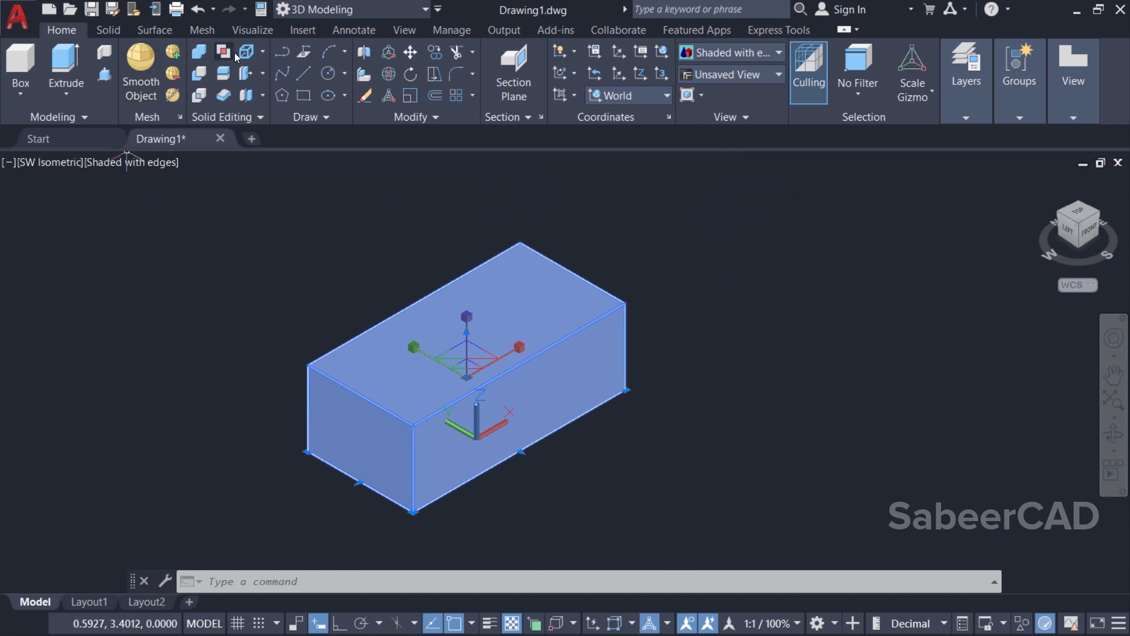
Draw a mesh box beside the solid box and confirm a reduced scale factor on it.
click(201, 29)
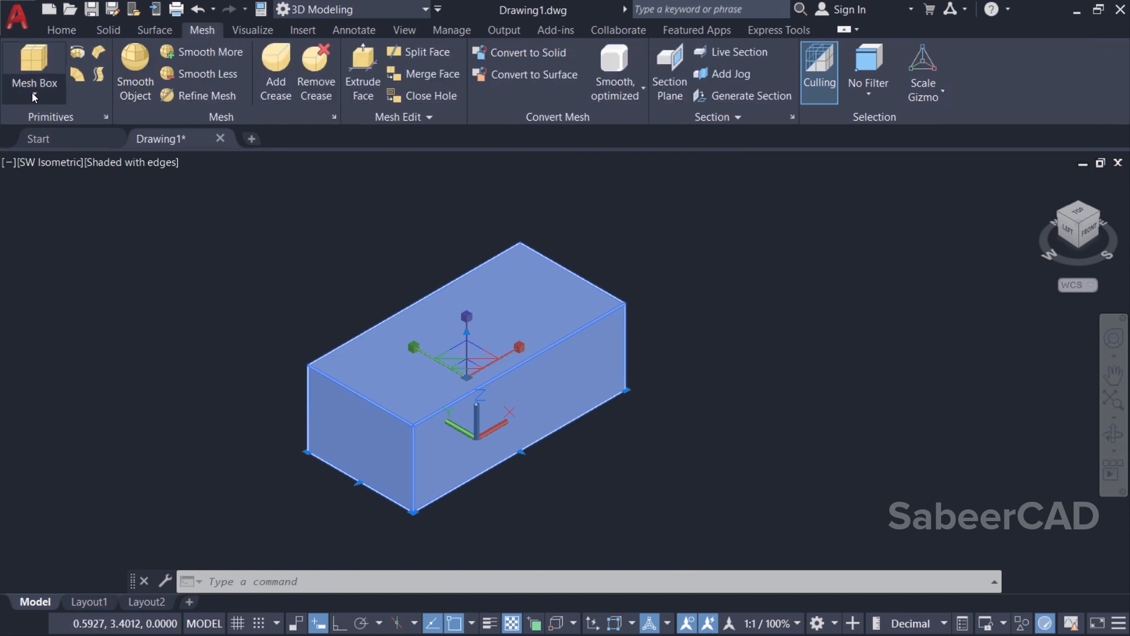
click(33, 64)
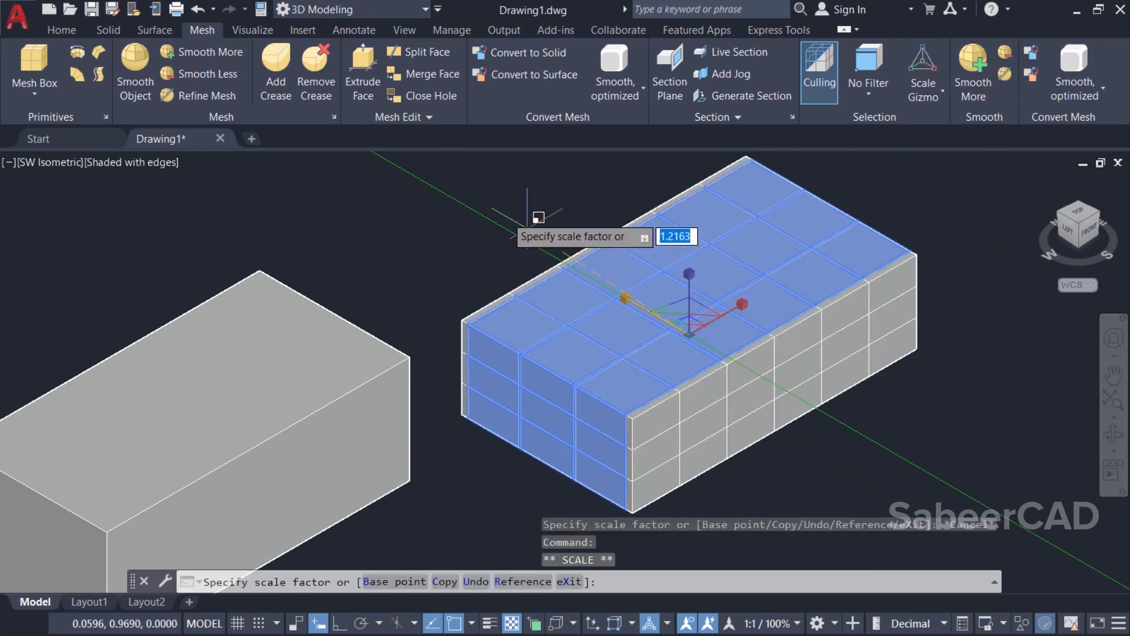
mouse_move(550, 227)
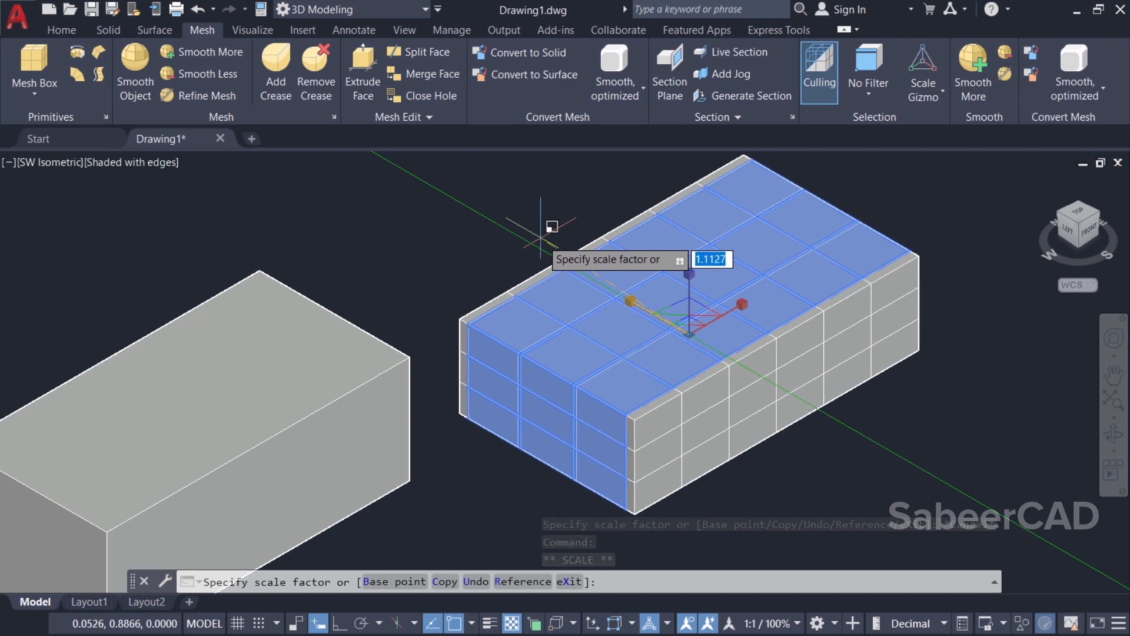
key(Escape)
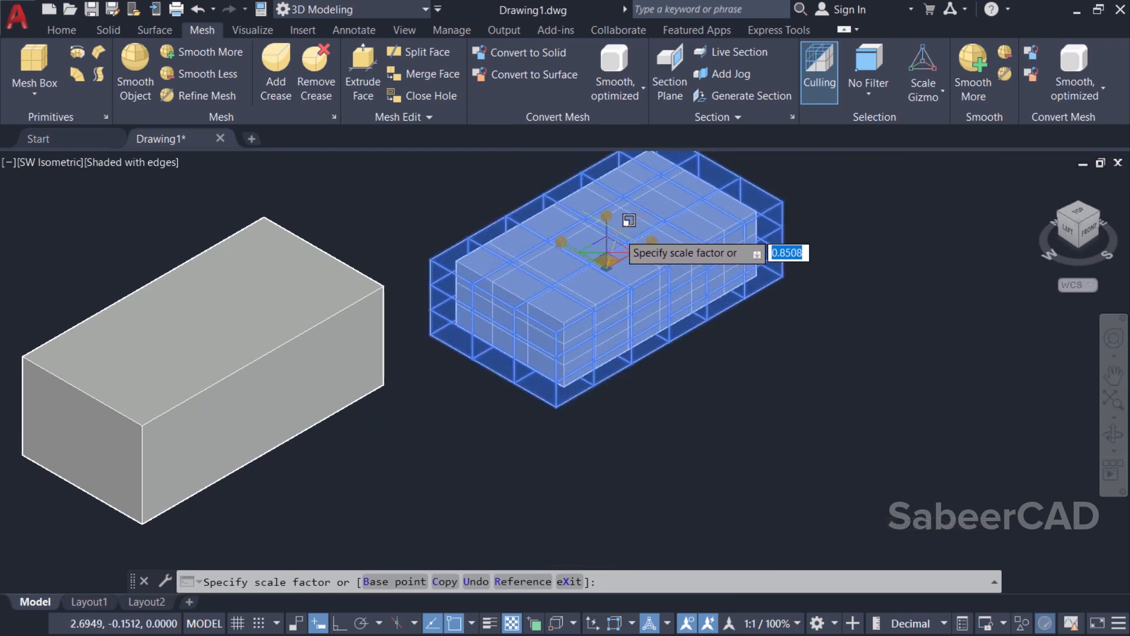
key(enter)
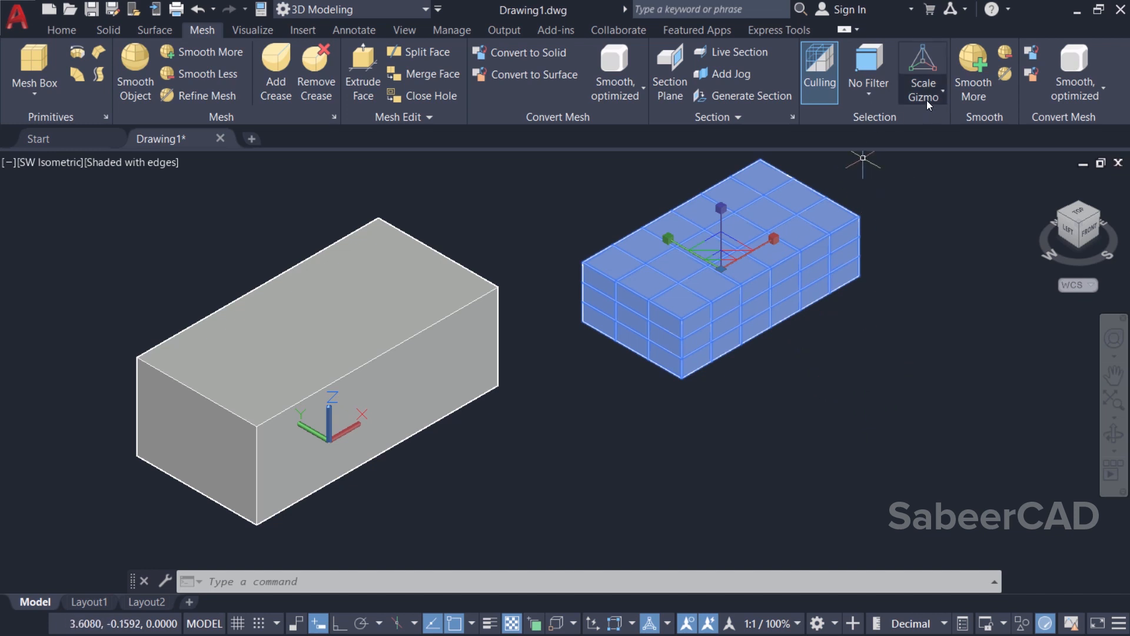
Set the gizmo dropdown to No Gizmo and deselect the solid box.
click(923, 72)
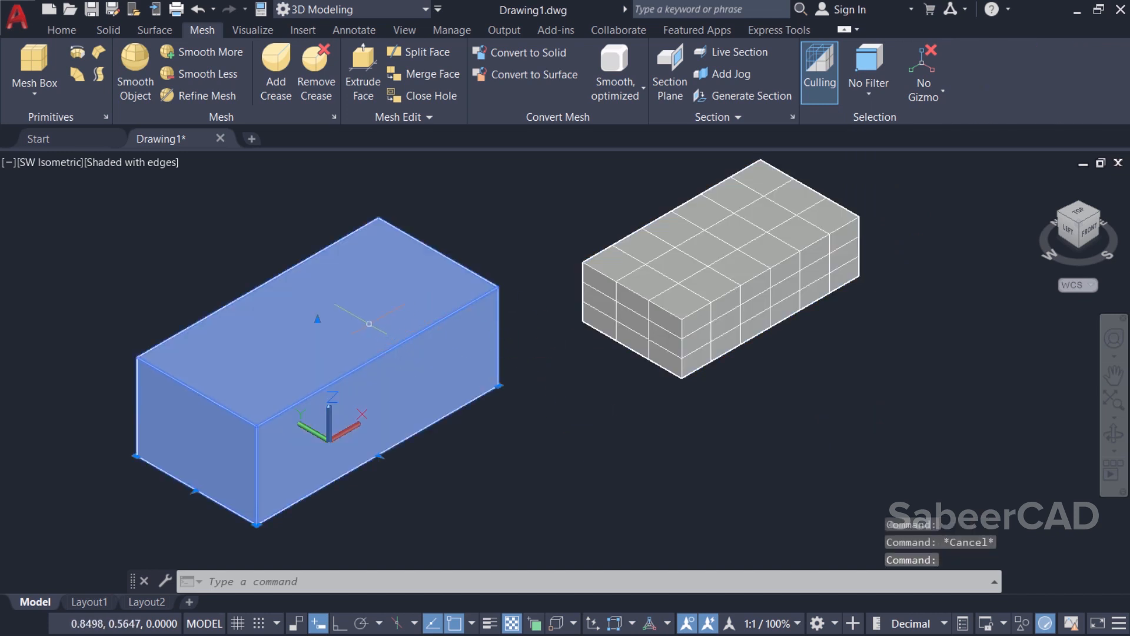
click(679, 400)
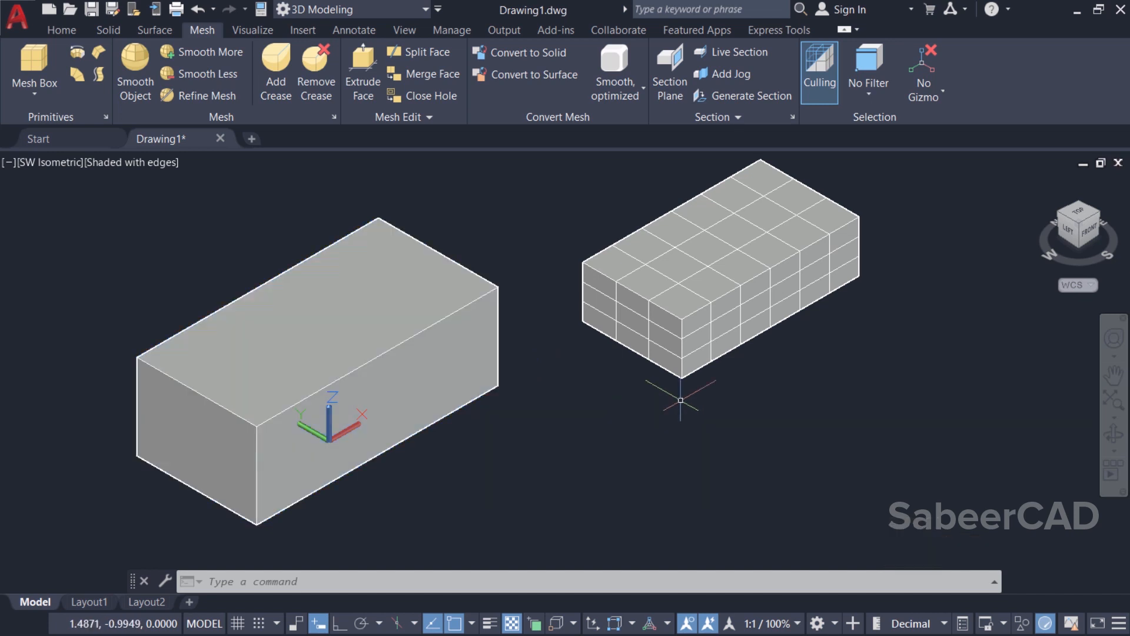